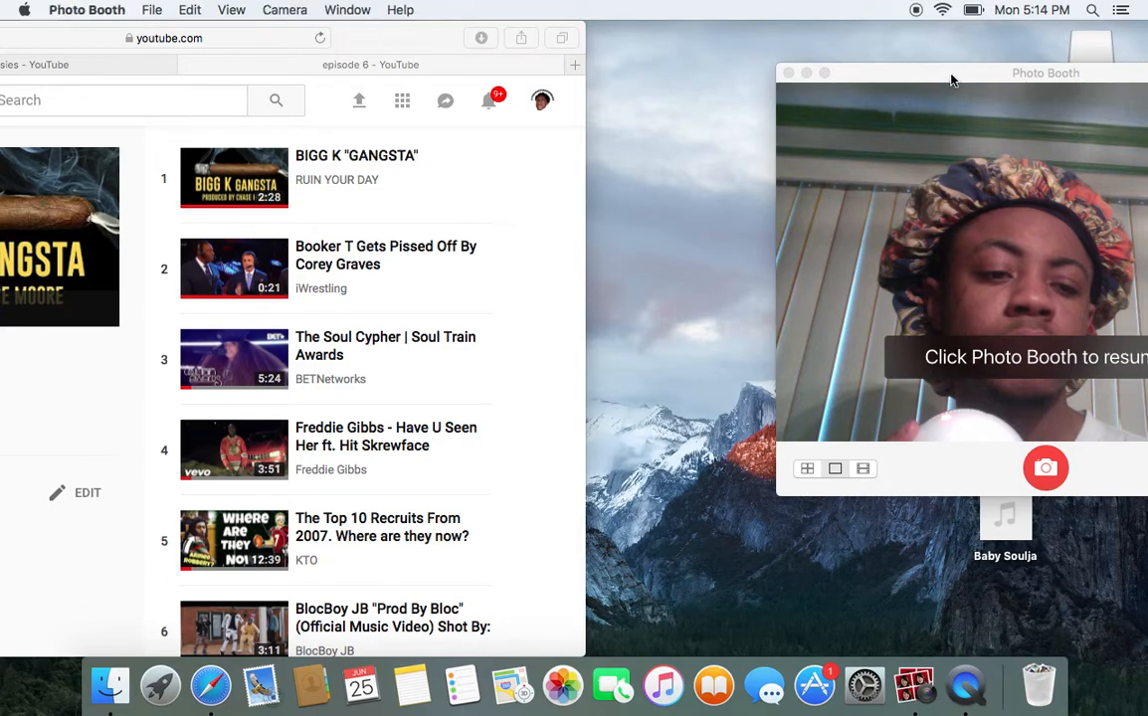
Step: Resume the webcam preview, then scroll the playlist to reveal videos 7 and 8, ending with DG YOLA- AINT GON LET UP
{"action": "left_click", "coordinate": [956, 258]}
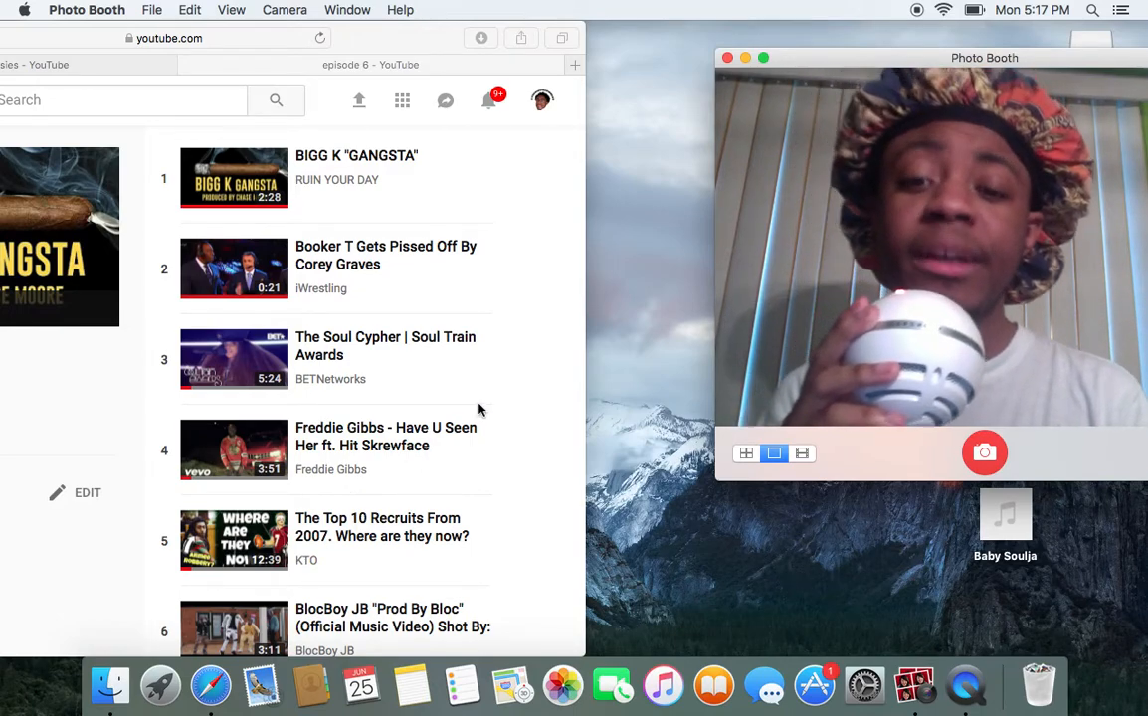
{"action": "mouse_move", "coordinate": [382, 462]}
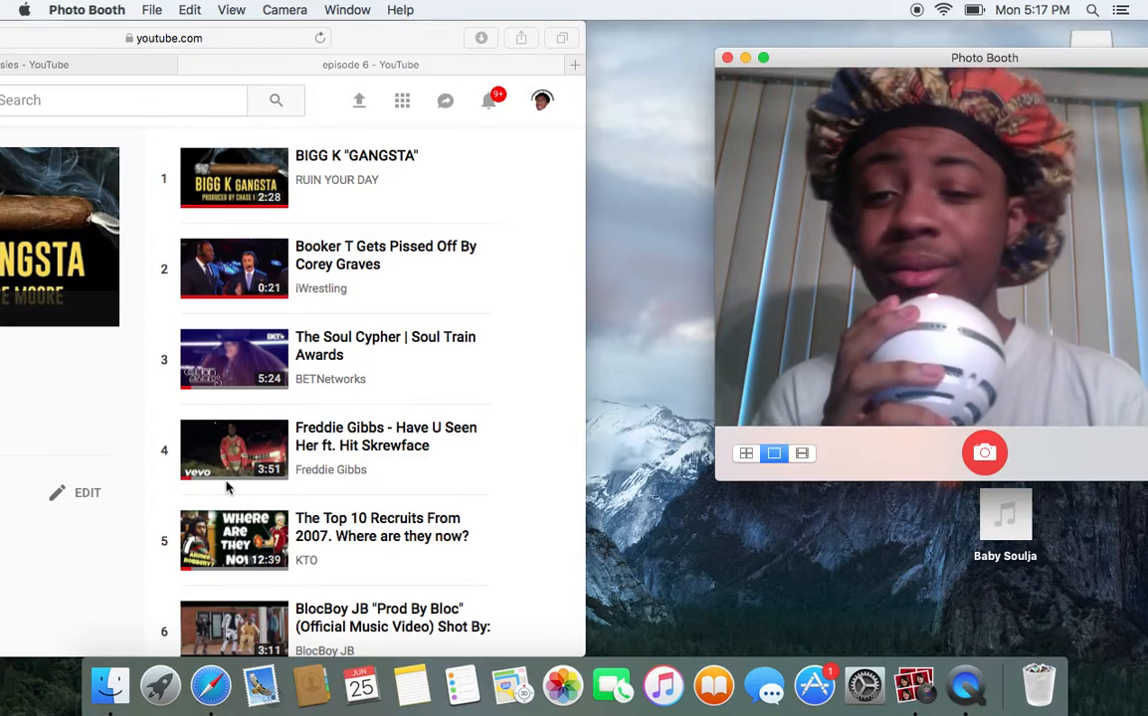
{"action": "scroll", "scroll_direction": "down", "scroll_amount": 3}
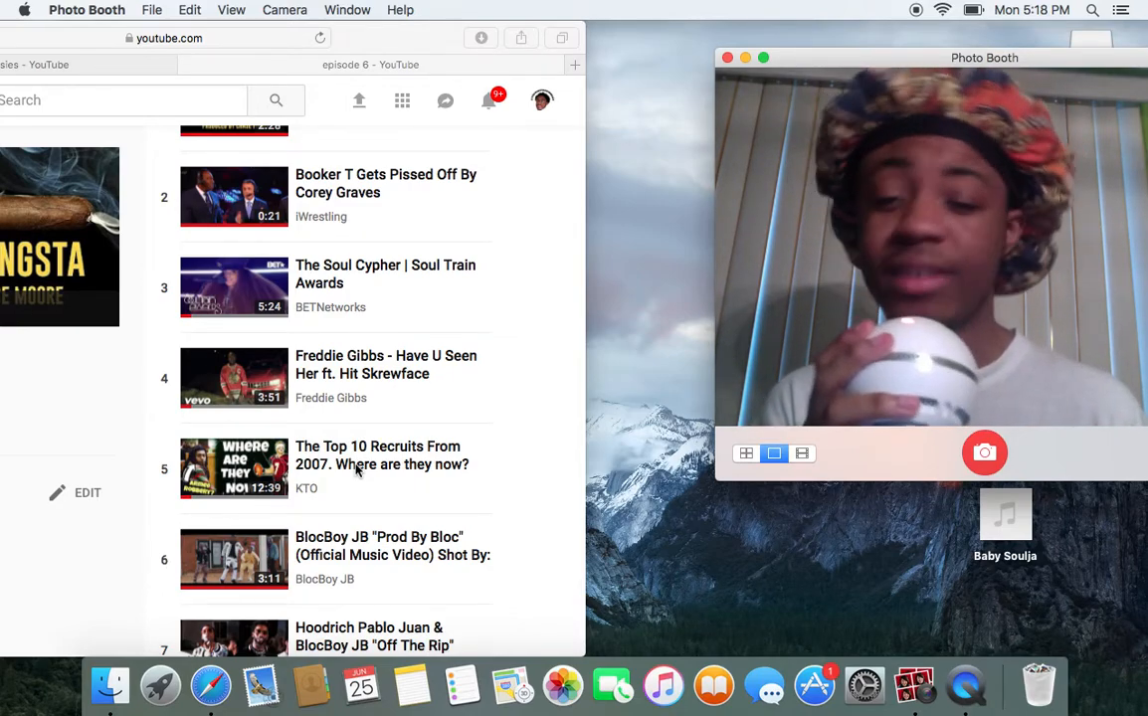
{"action": "scroll", "scroll_direction": "down", "scroll_amount": 3}
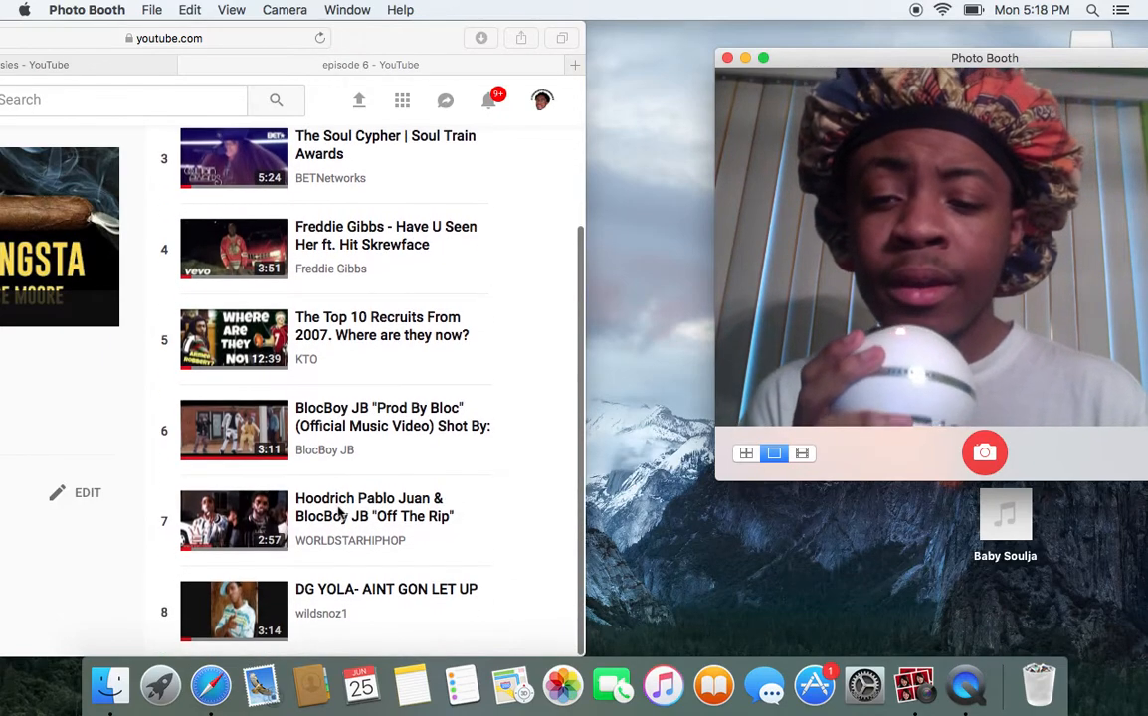